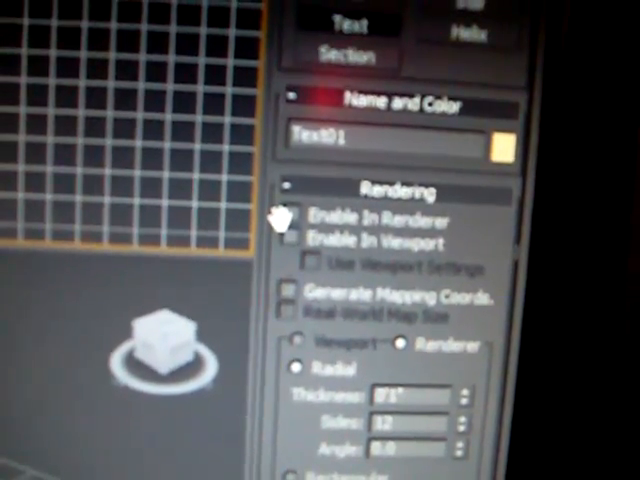
# Enable the Text spline's renderable outline in the Rendering rollout
pyautogui.click(296, 217)
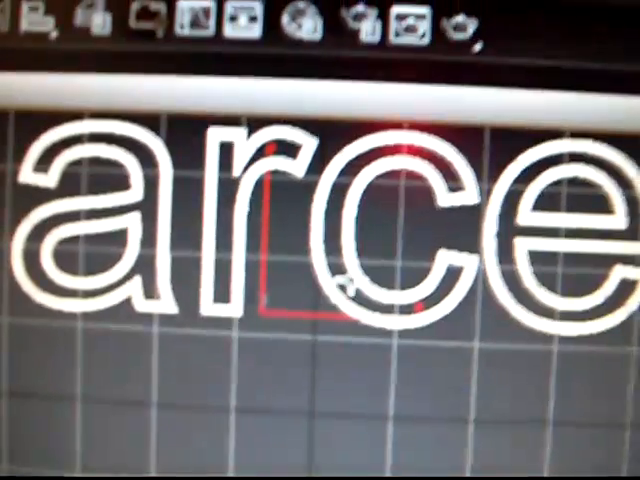
# Open the Rendering menu from the main menu bar
pyautogui.click(218, 72)
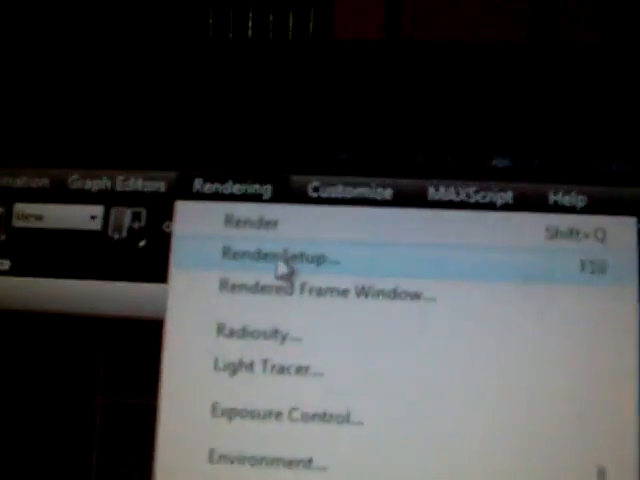
pyautogui.click(282, 258)
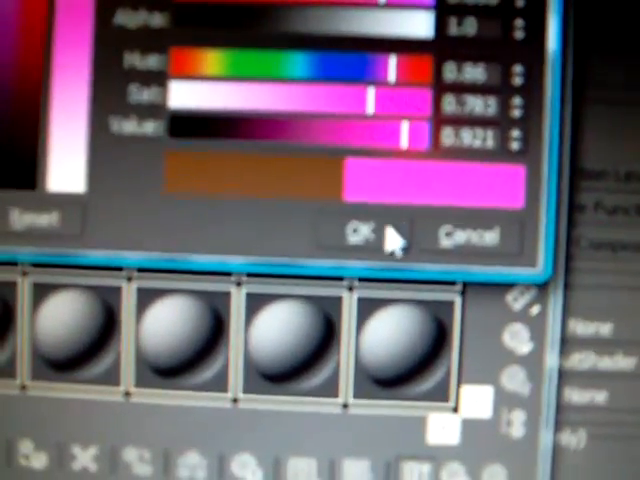
# Confirm the bright pink colour in the Color Selector
pyautogui.click(363, 231)
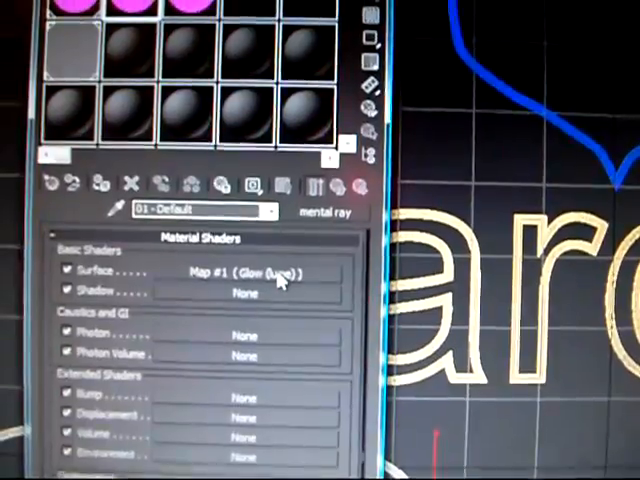
# Make the Glow (lume) shader's Glow and Surface Material colours blue
pyautogui.click(240, 273)
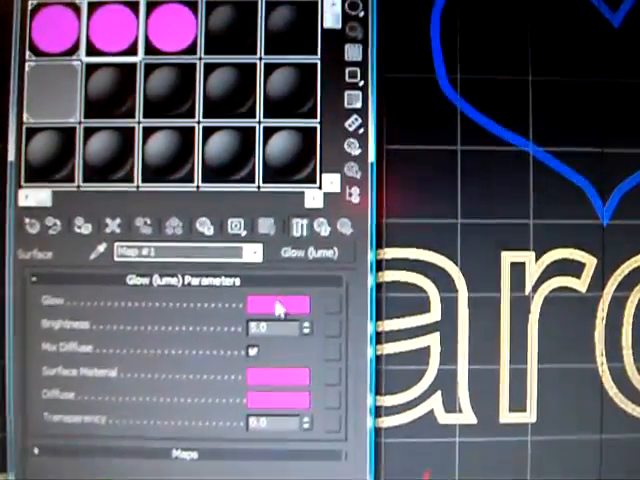
pyautogui.click(281, 305)
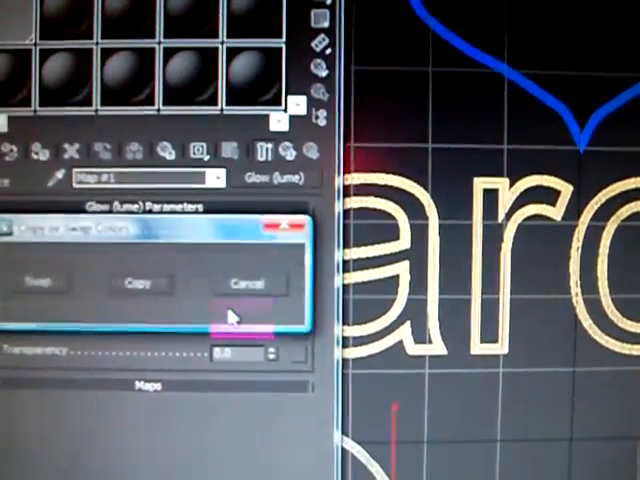
pyautogui.click(247, 283)
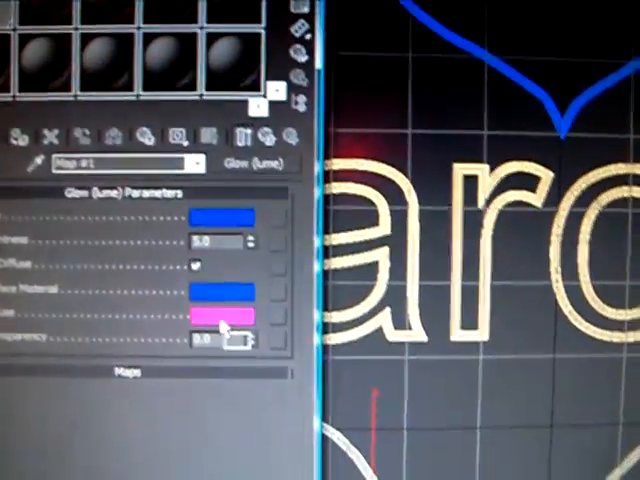